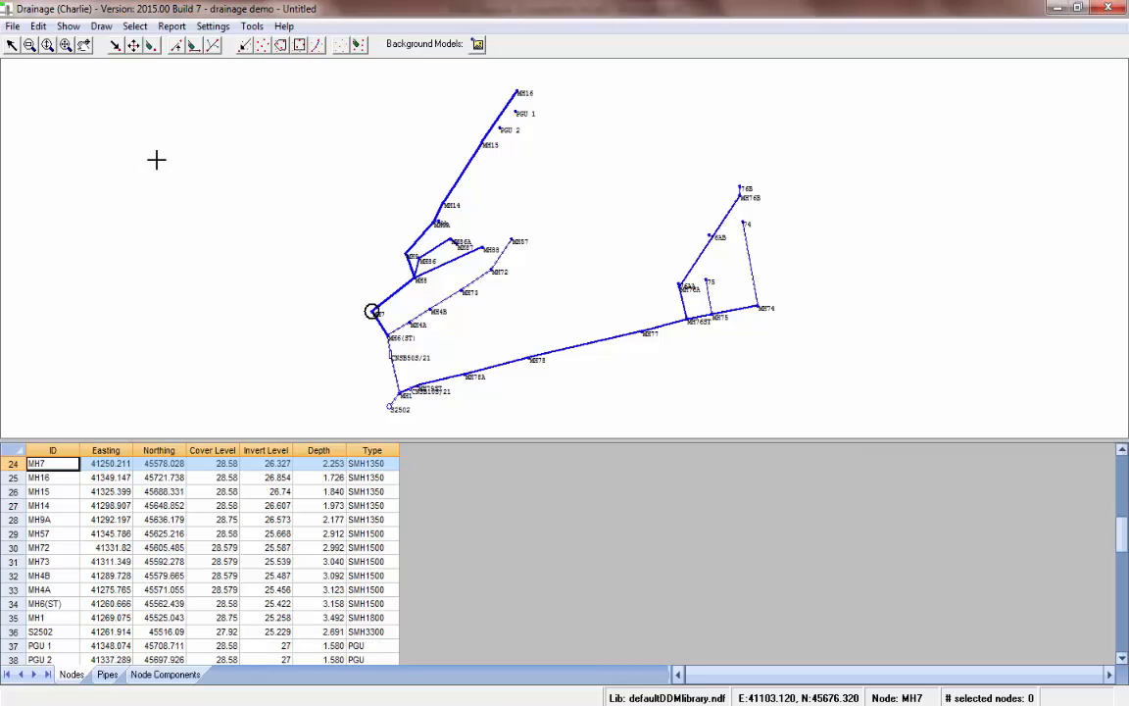
mouse_move(182, 161)
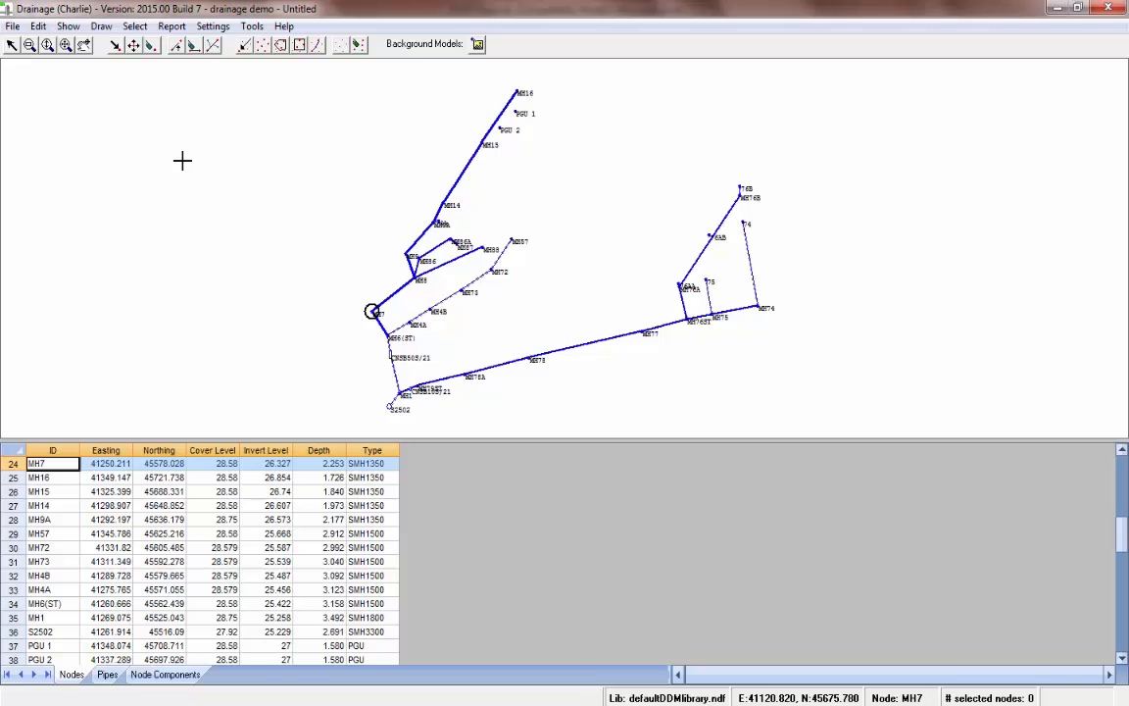
Choose Long Section from the Report menu to begin the report.
click(172, 26)
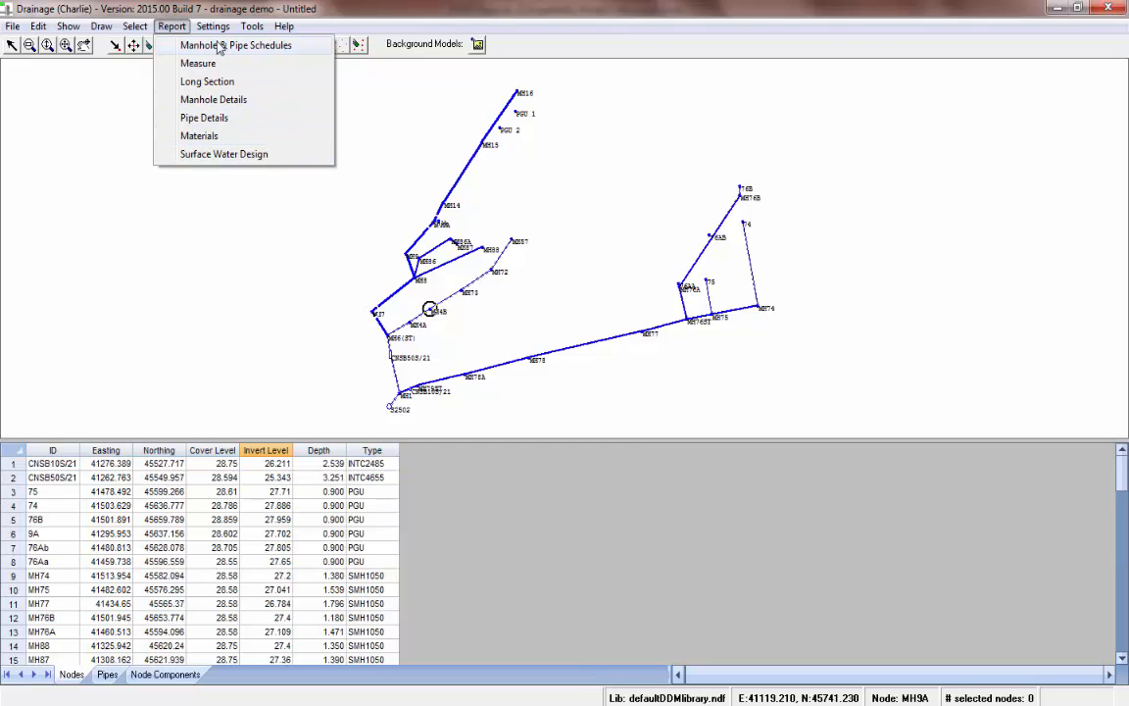
mouse_move(198, 63)
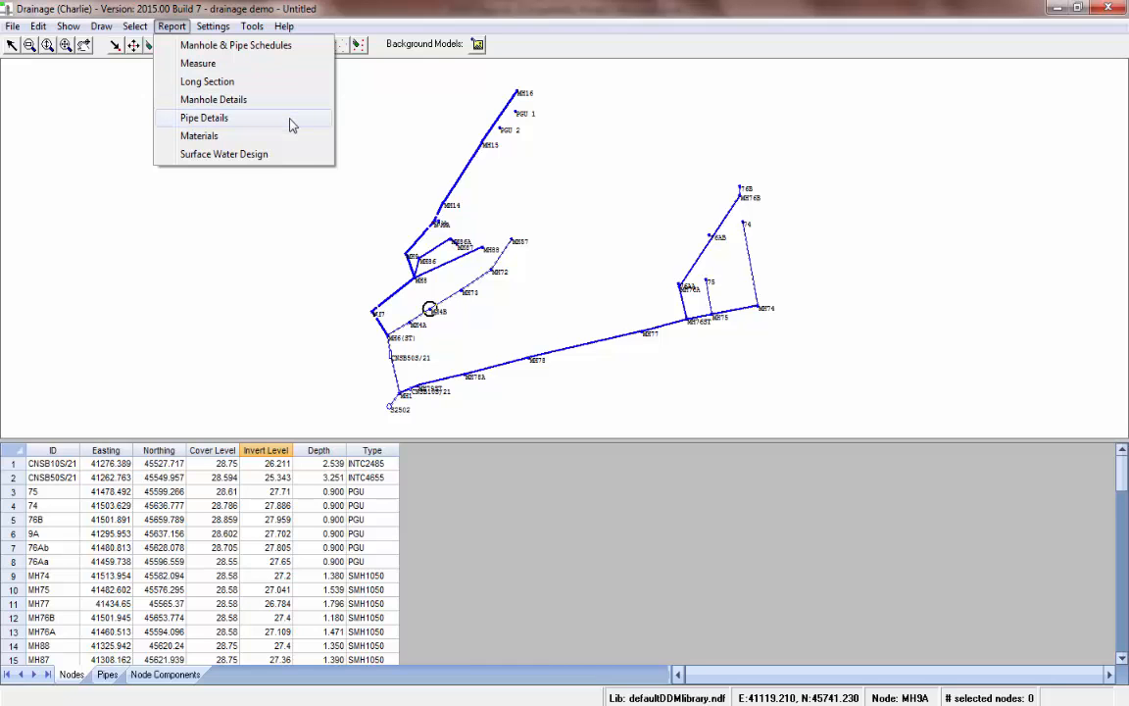
mouse_move(291, 153)
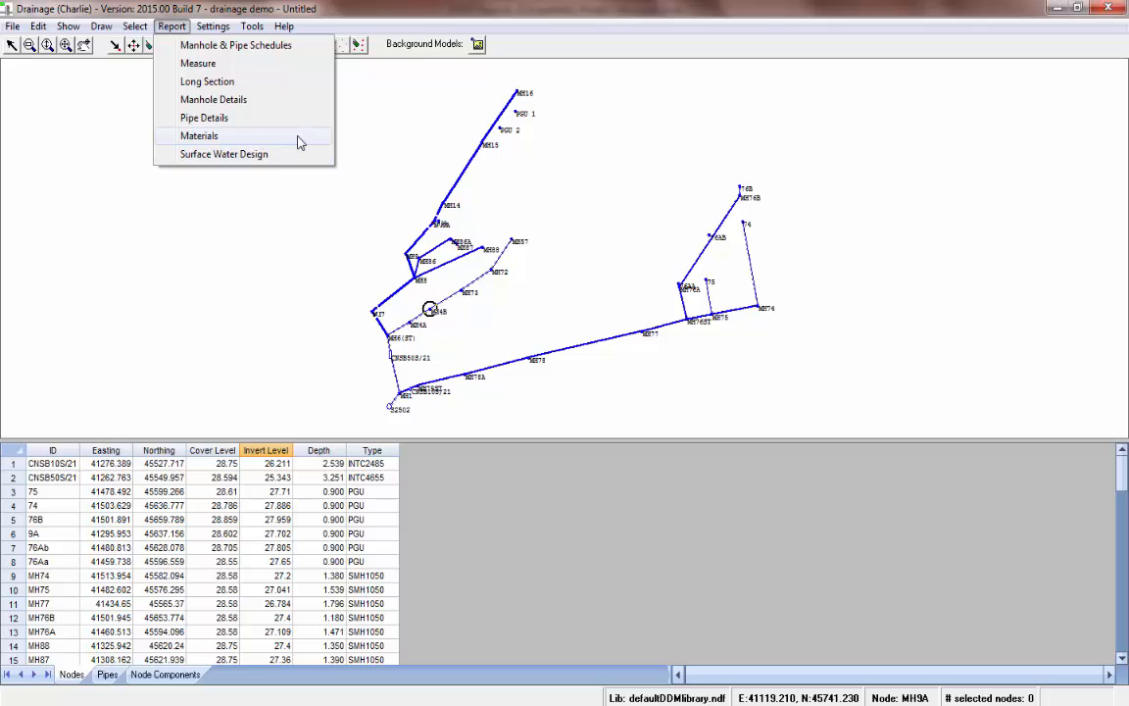
mouse_move(290, 82)
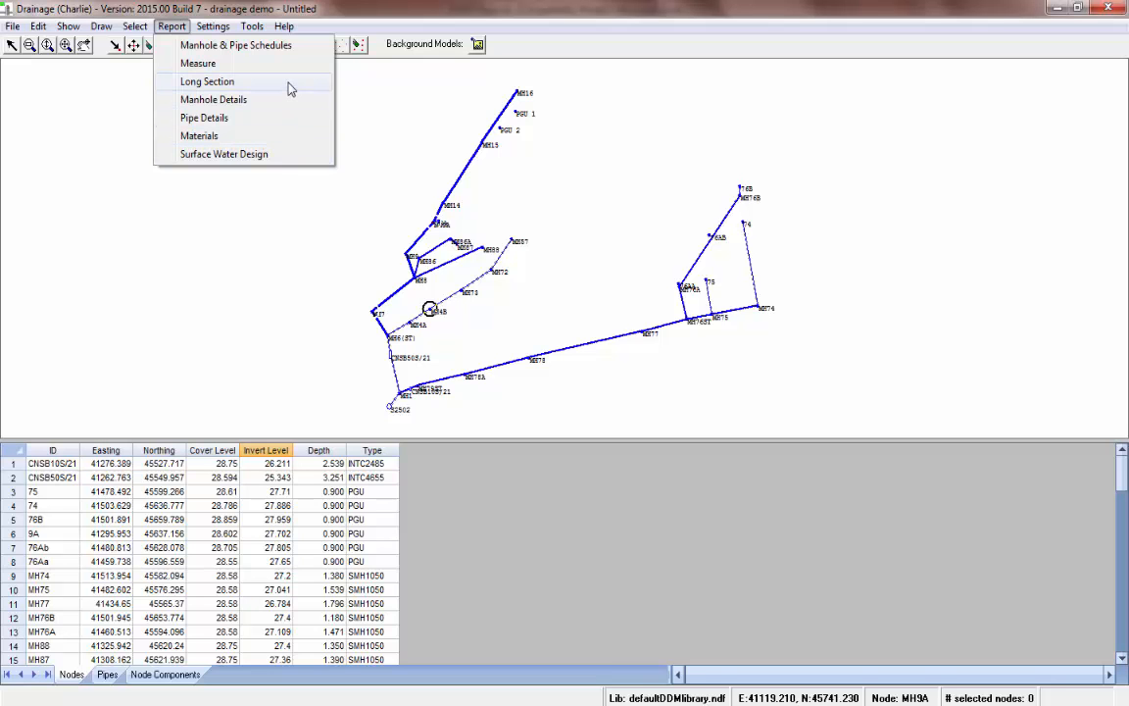
click(208, 82)
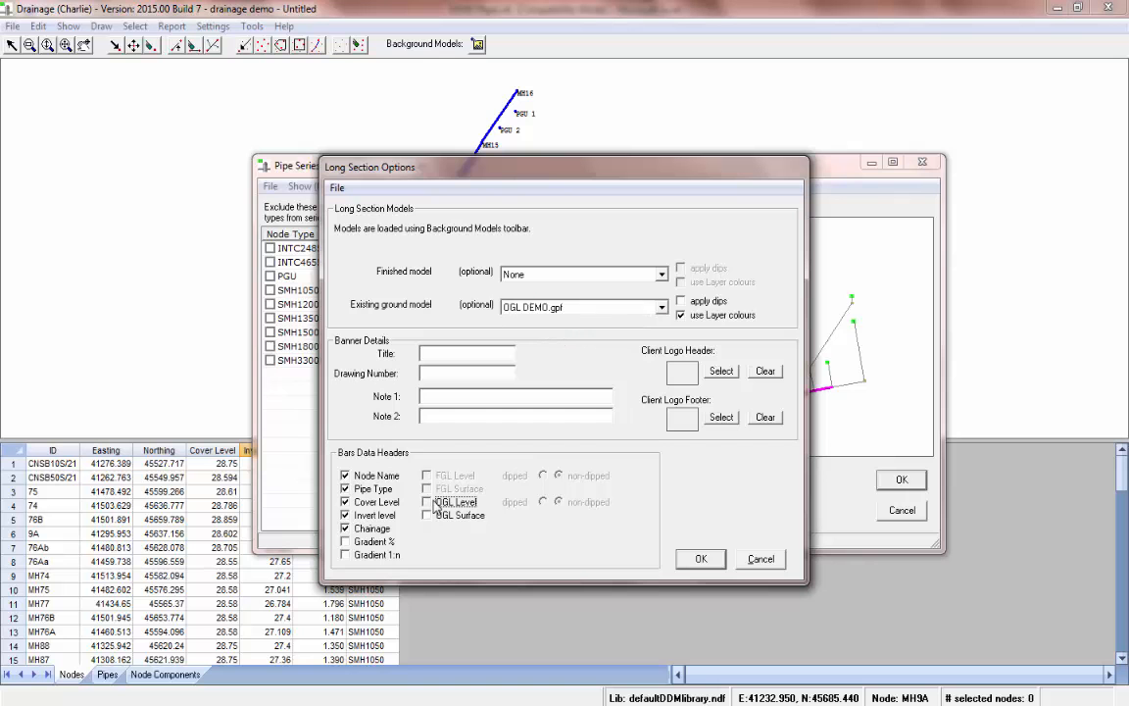
Accept the default section options and pipe series selection to show the report preview.
click(702, 559)
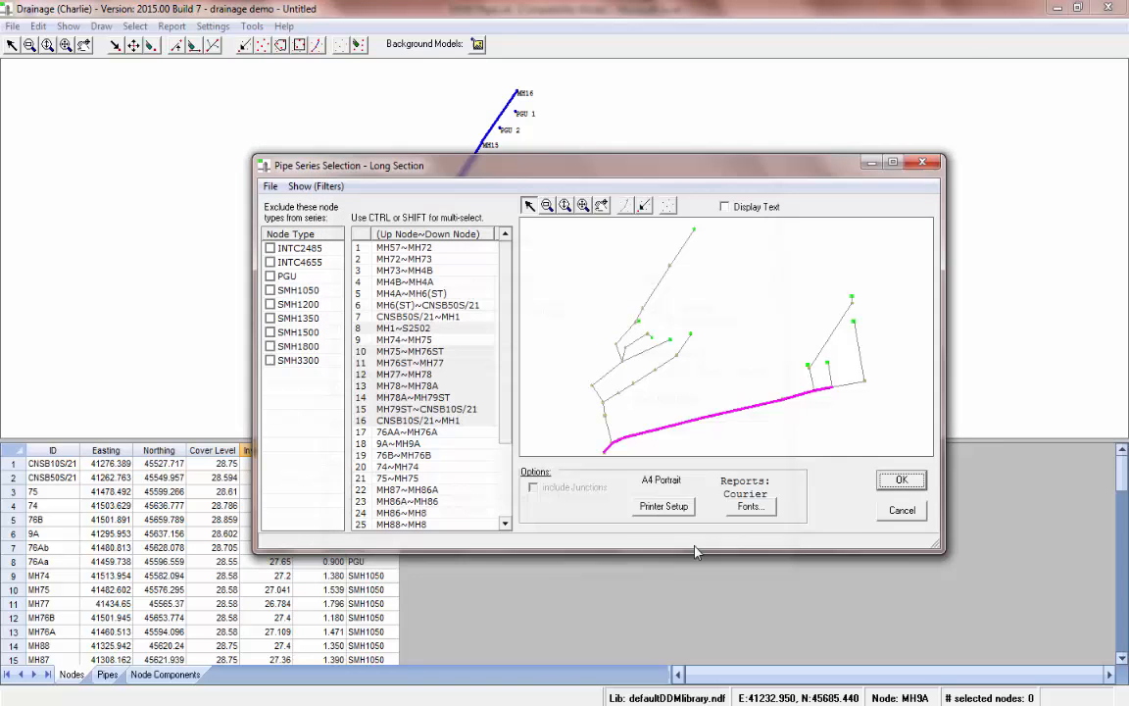
click(900, 479)
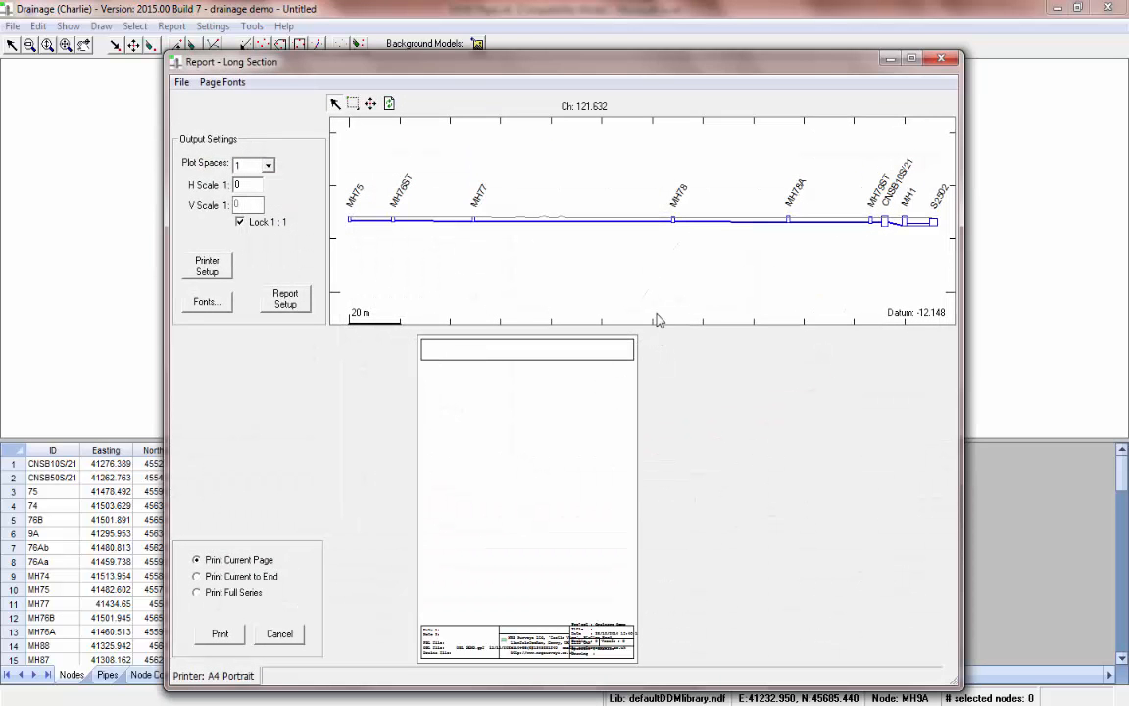